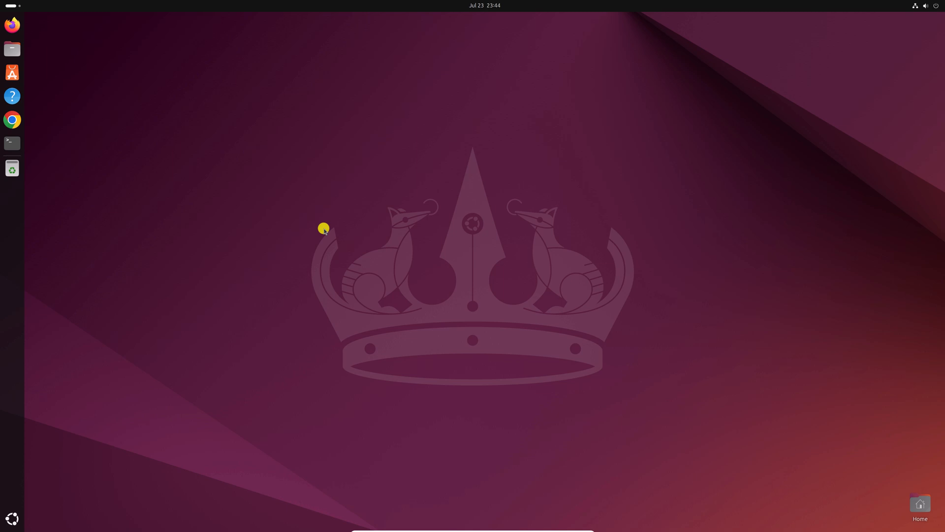
Step: Launch a new GNOME Terminal window from the dock
left_click(12, 143)
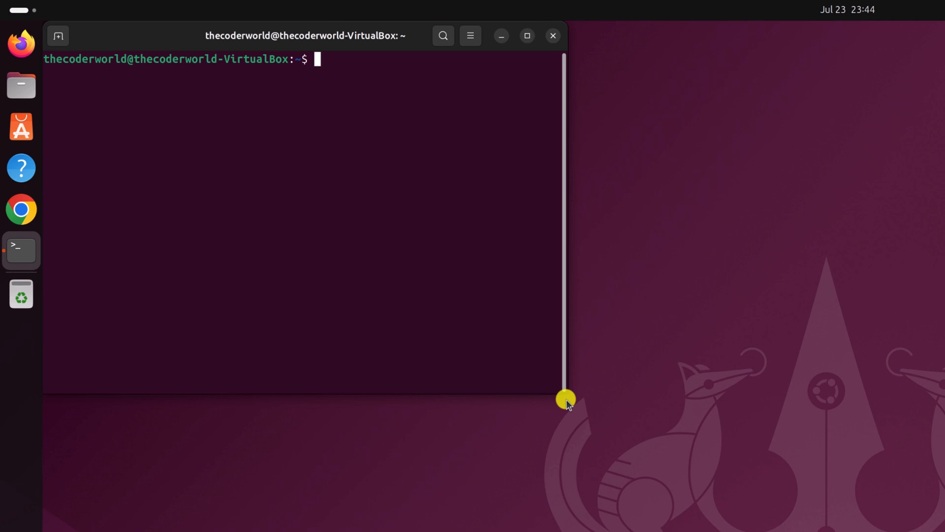
Step: Run 'sudo apt update' to refresh the package lists, reporting 5 upgradable packages
type("su")
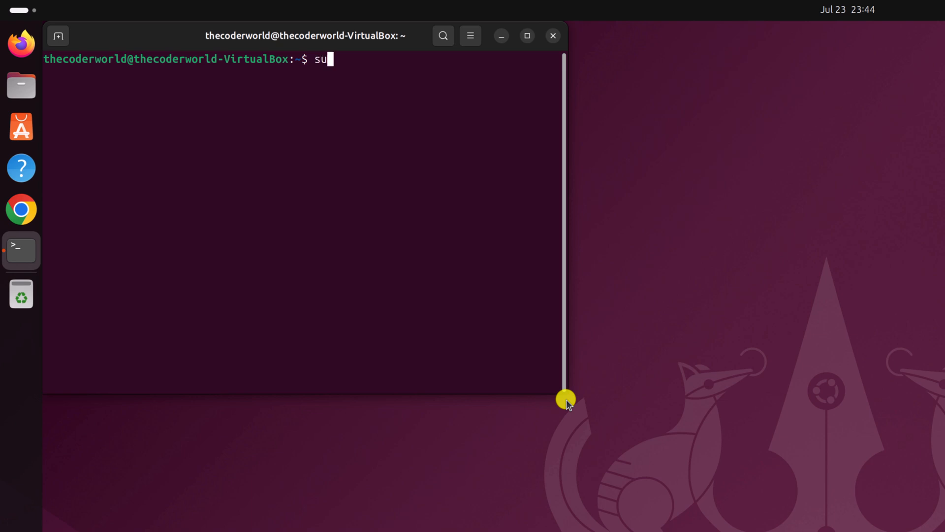
type("do apt")
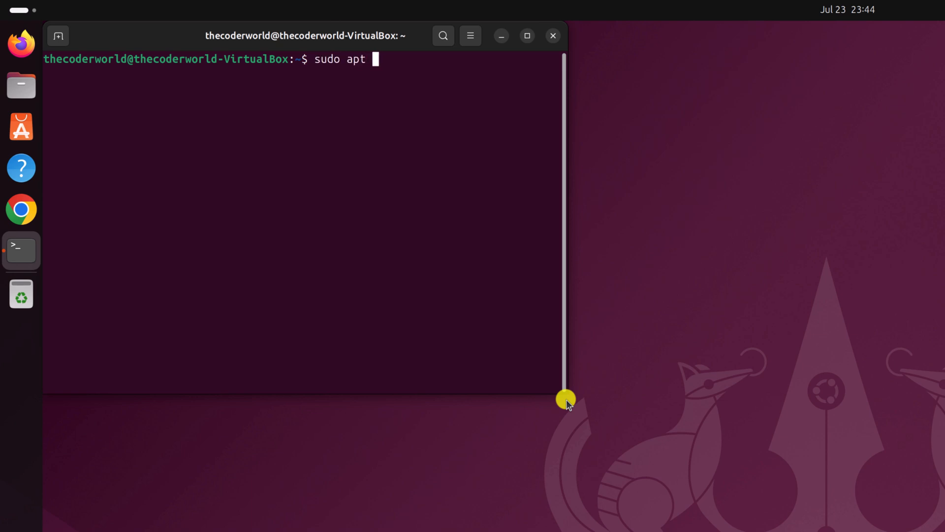
type("update")
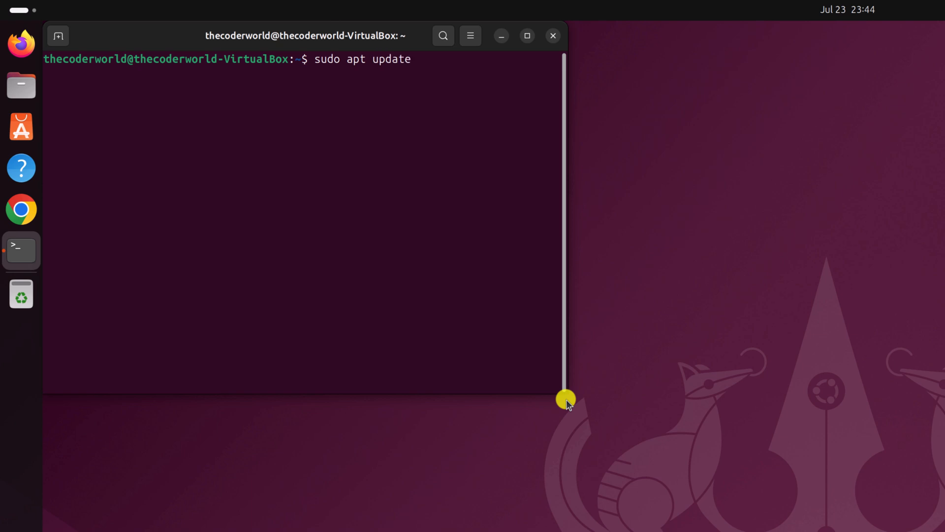
key("Return")
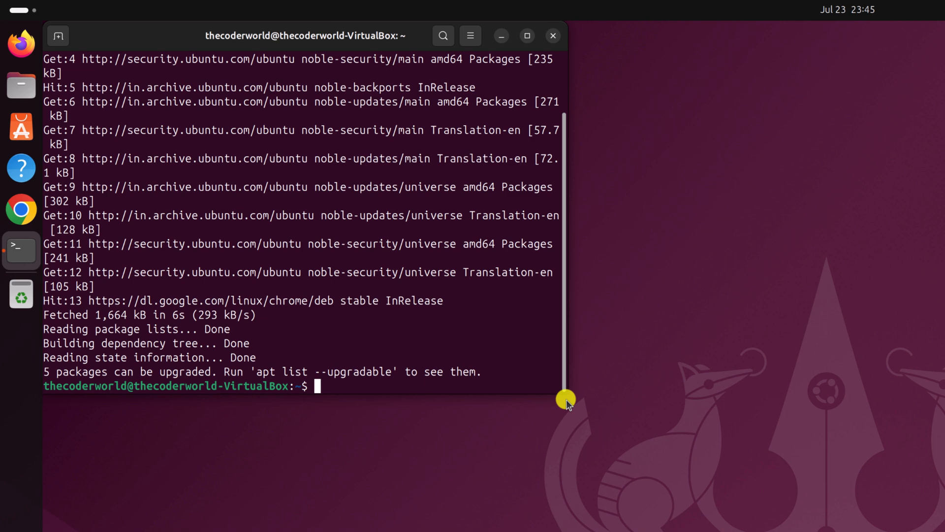
Step: Check the Java version, finding Java missing, and begin a sudo command to install it
type("java --version")
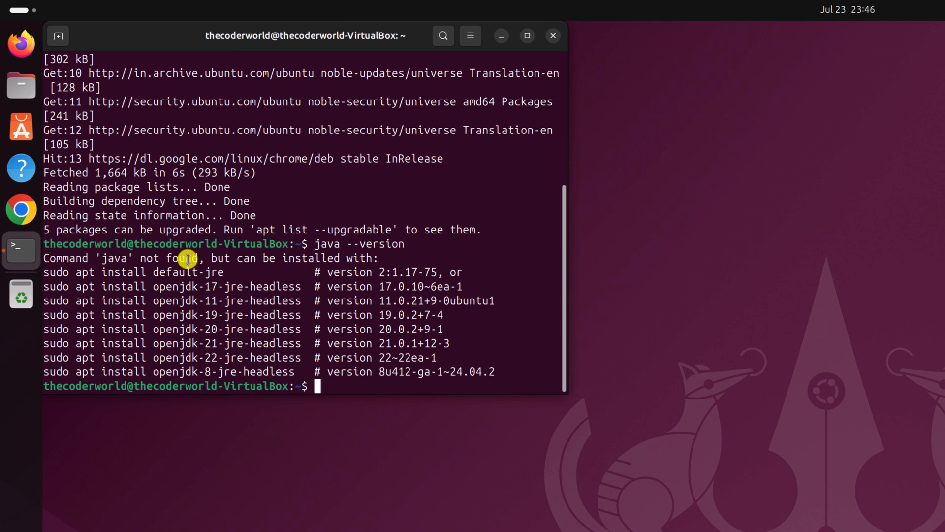
mouse_move(224, 258)
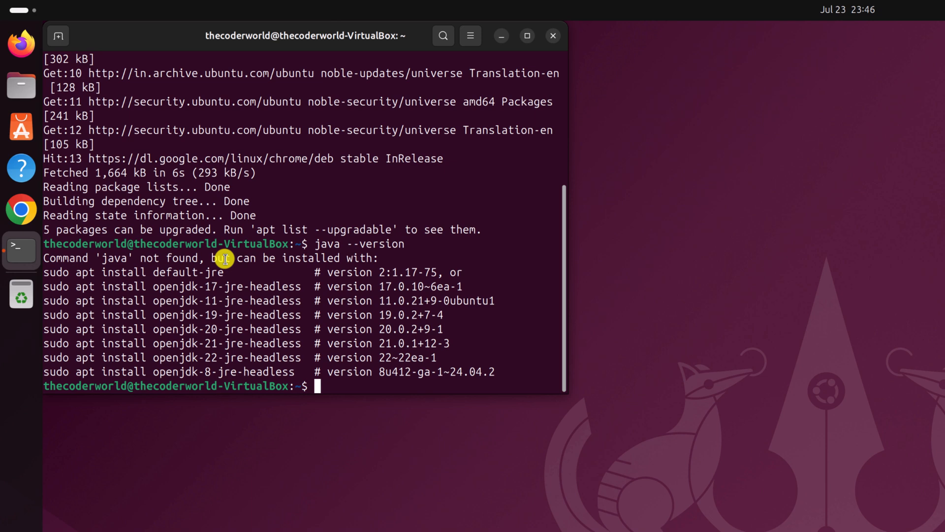
type("sudo")
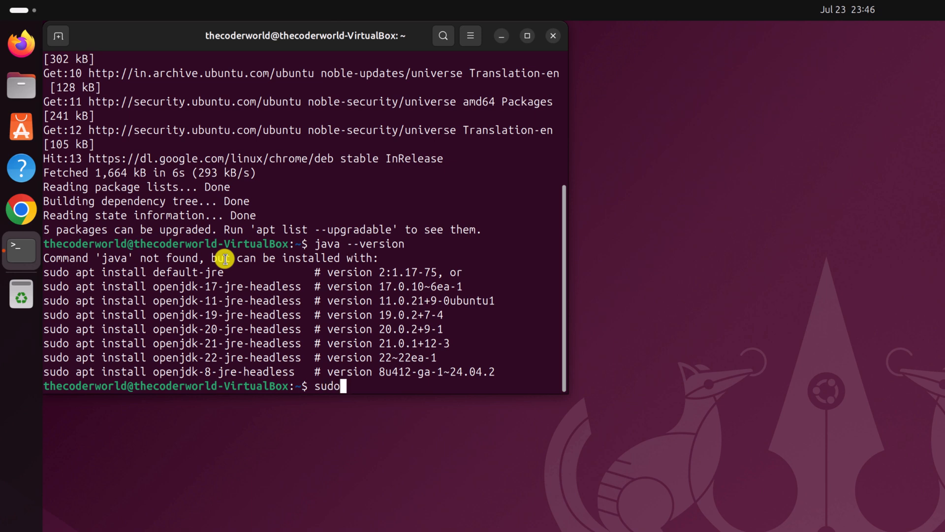
Step: Run 'sudo apt install default-jre' and confirm with 'y' to install OpenJDK 21
type("apt install")
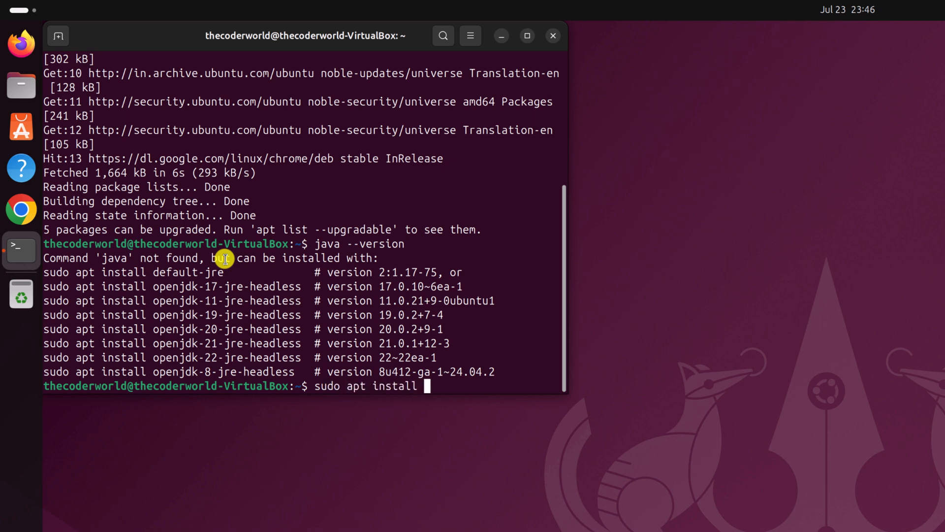
type("default-")
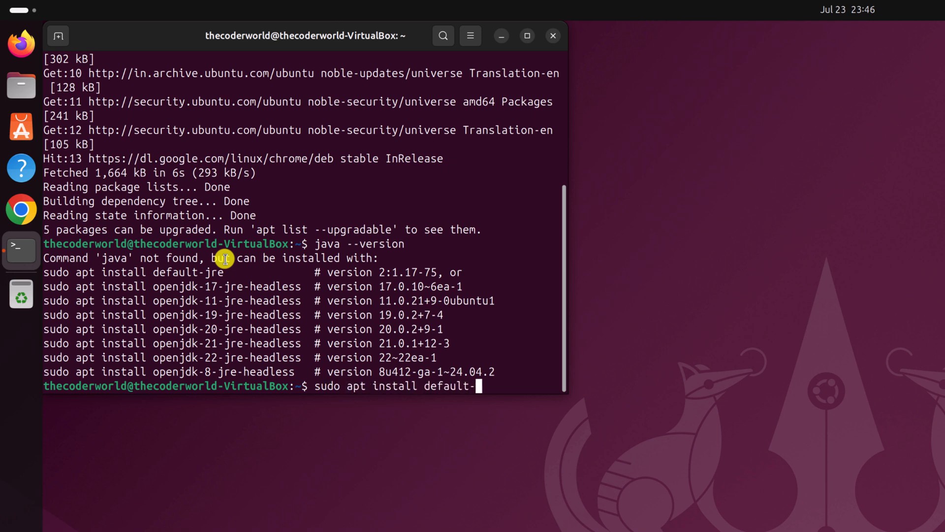
type("jre")
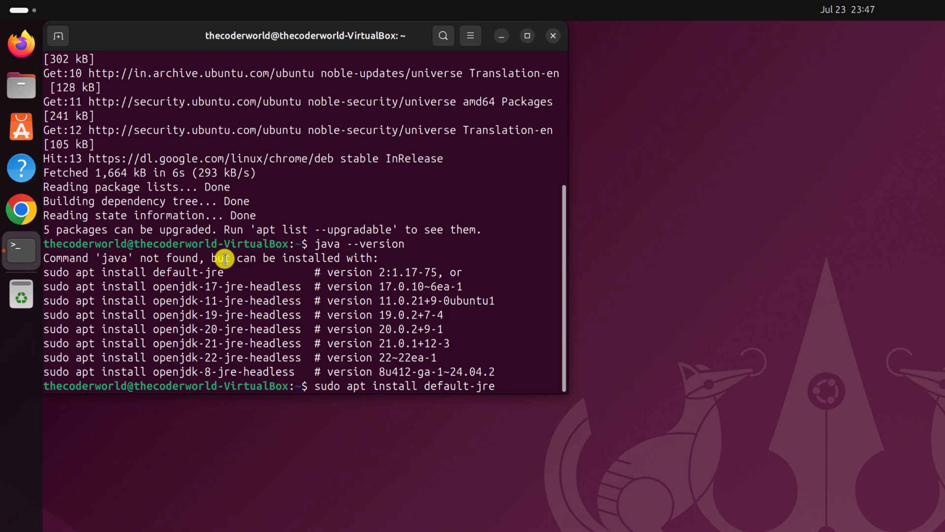
mouse_move(128, 361)
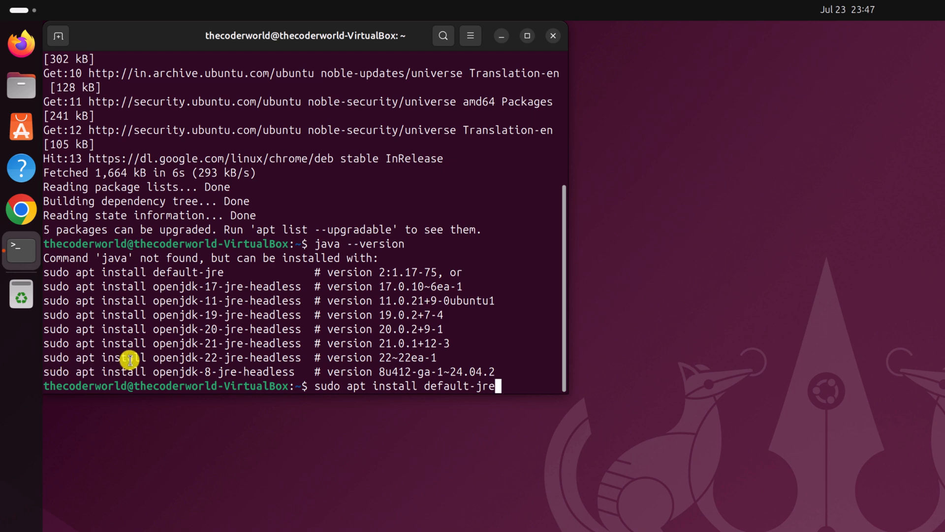
double_click(176, 356)
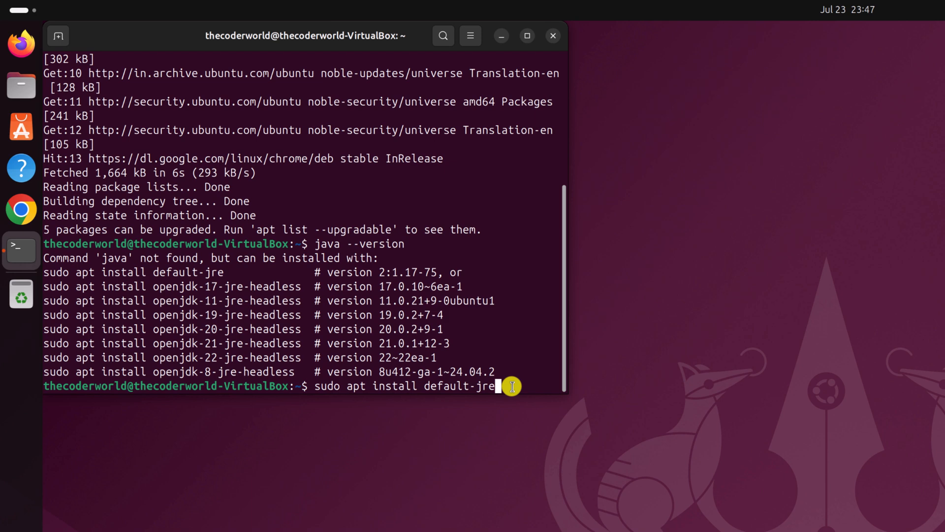
mouse_move(452, 386)
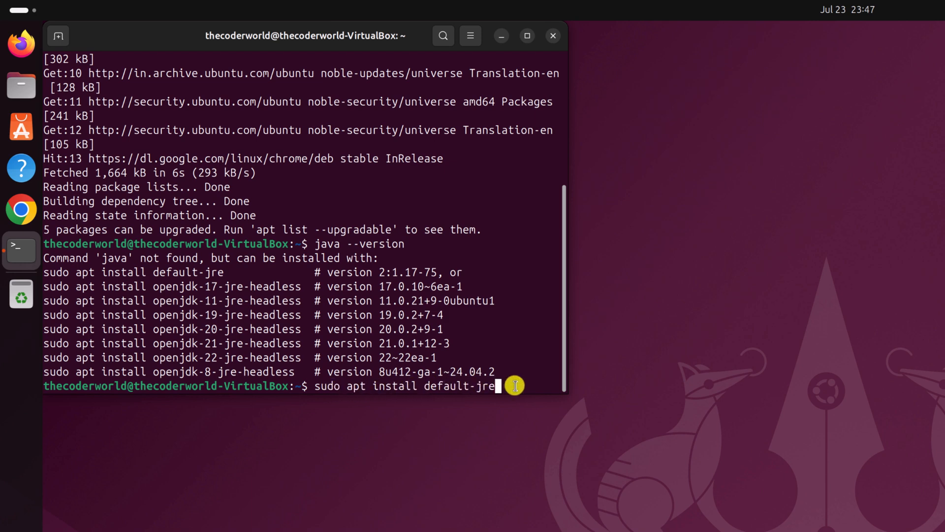
key("Return")
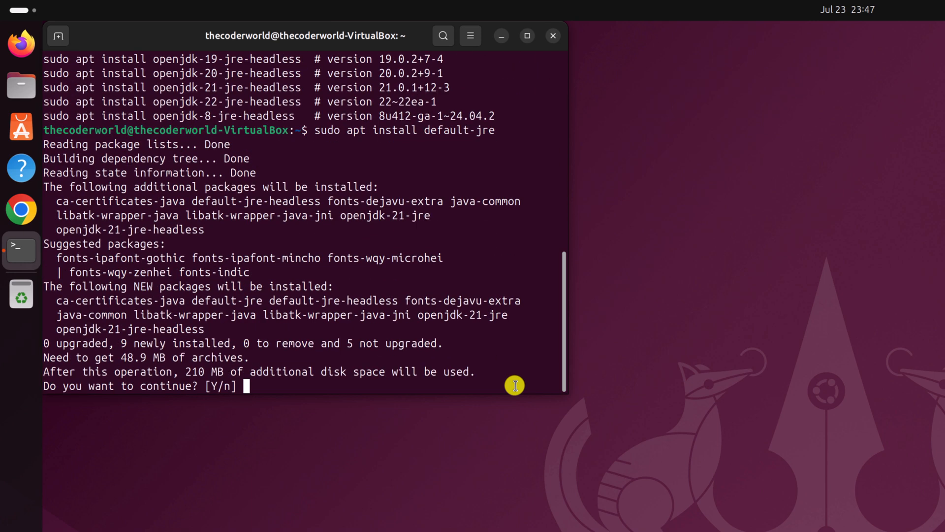
type("y")
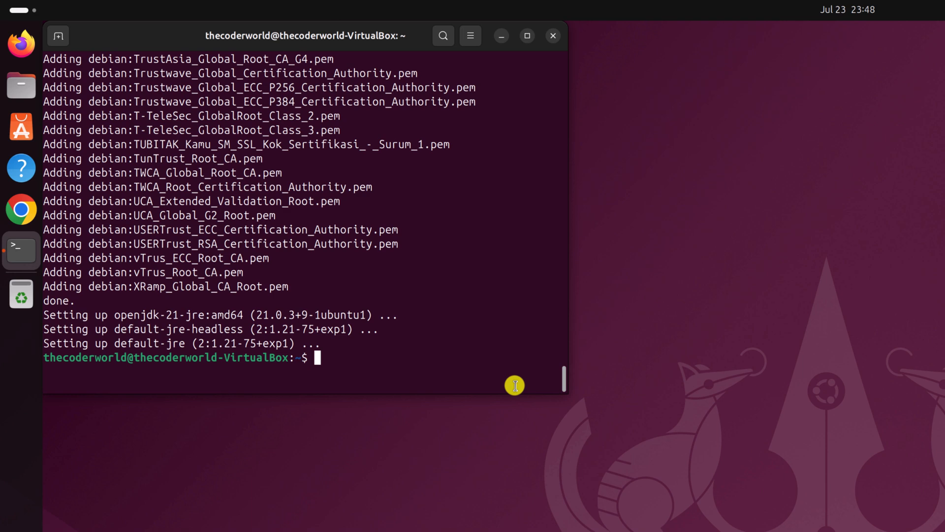
Step: Run 'java --version' again, now reporting OpenJDK 21.0.3
type("j")
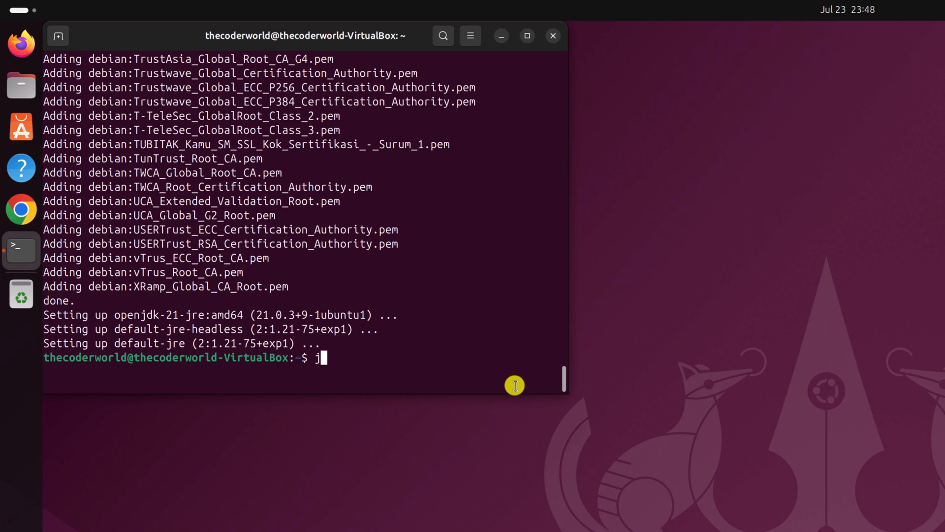
type("ava --ver")
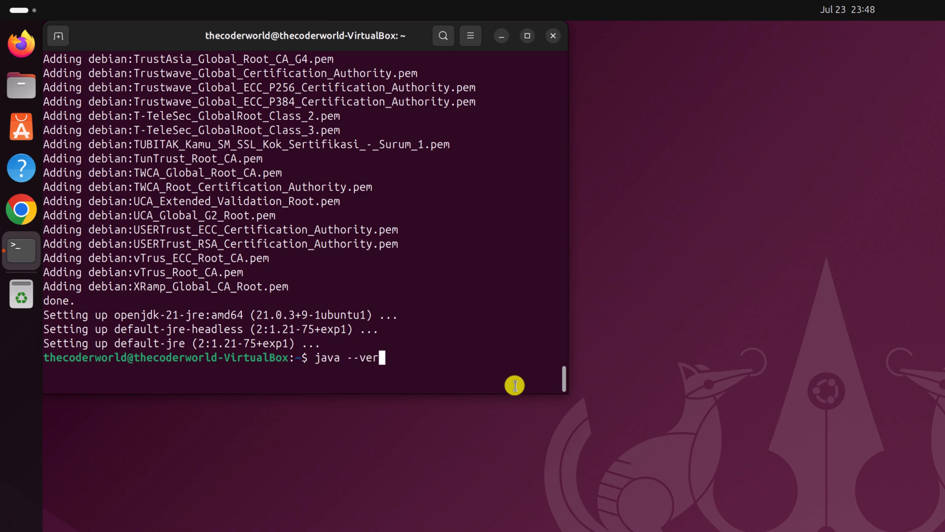
type("sion")
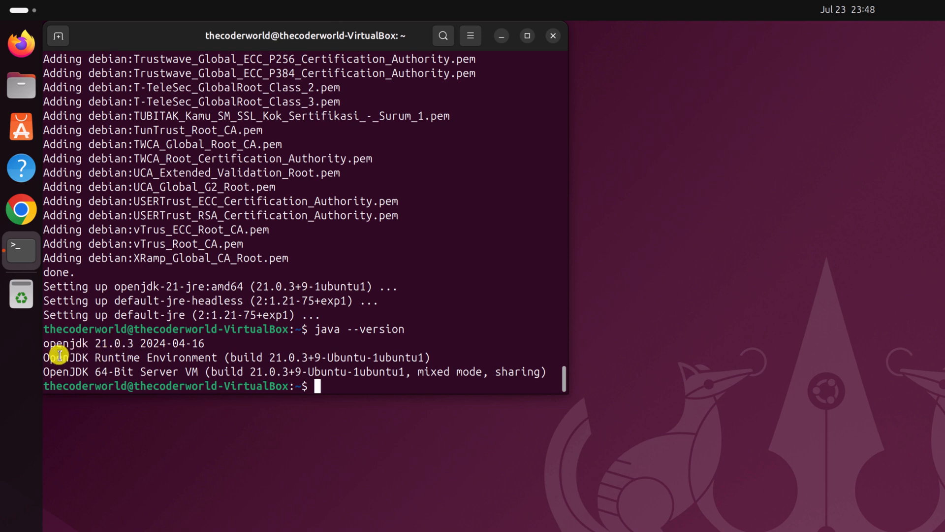
mouse_move(97, 356)
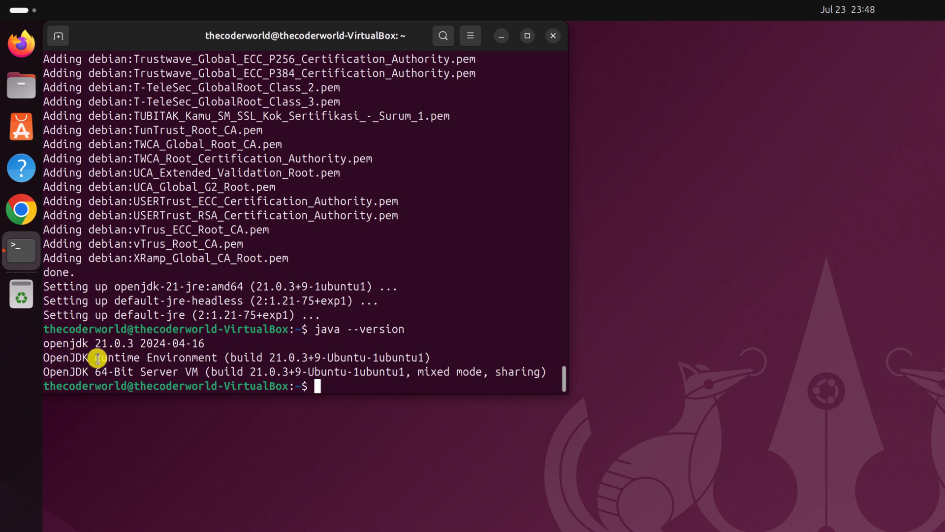
mouse_move(206, 363)
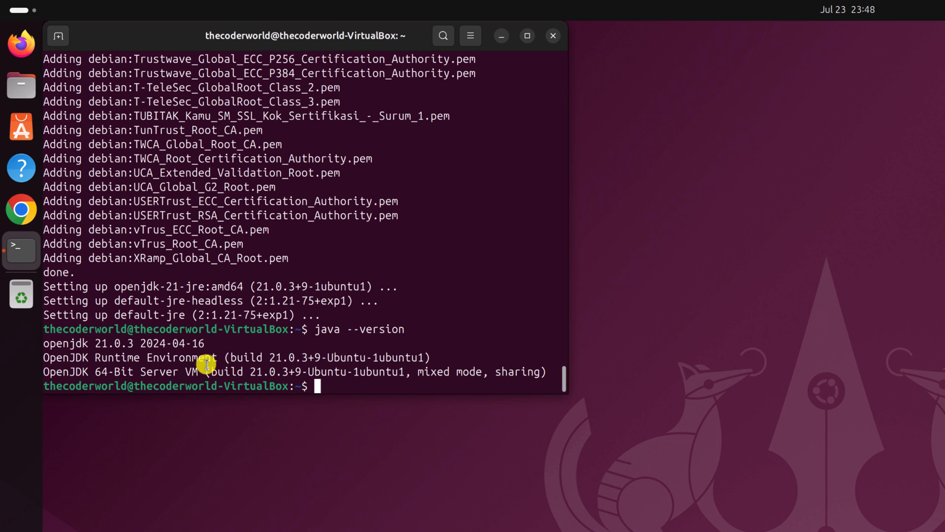
mouse_move(99, 378)
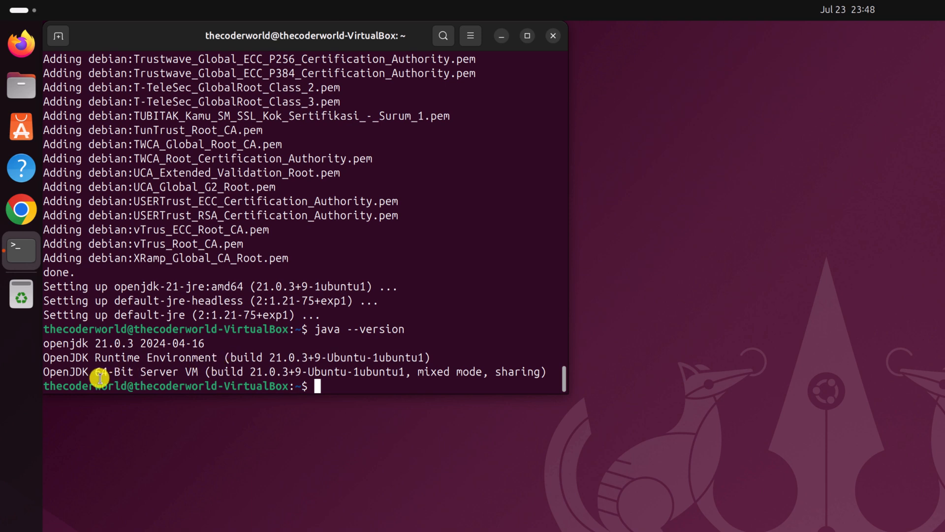
mouse_move(401, 349)
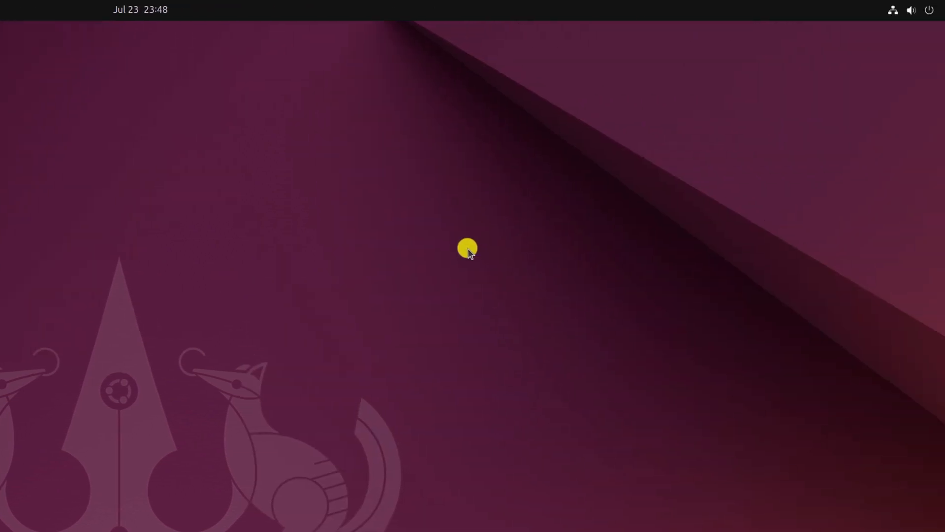
mouse_move(922, 10)
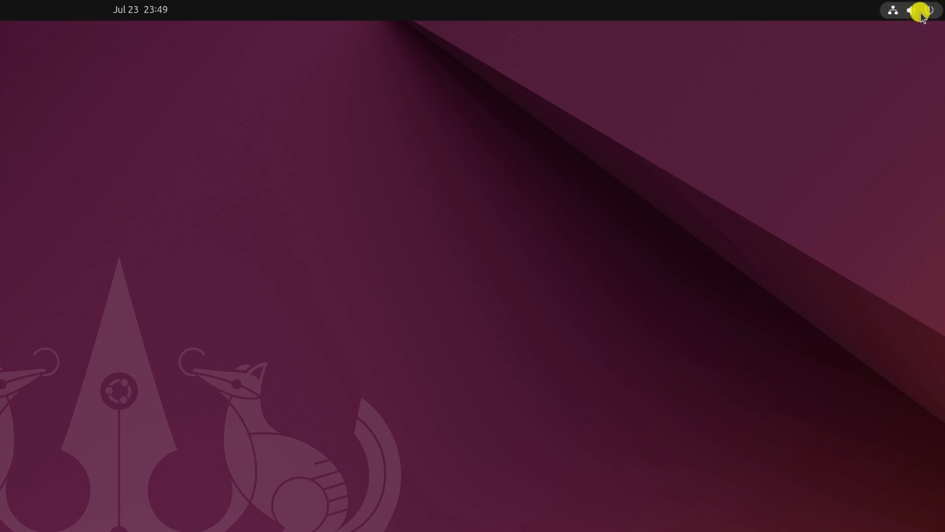
Step: Expand the system status menu to show the suspend, restart and power-off options
left_click(922, 10)
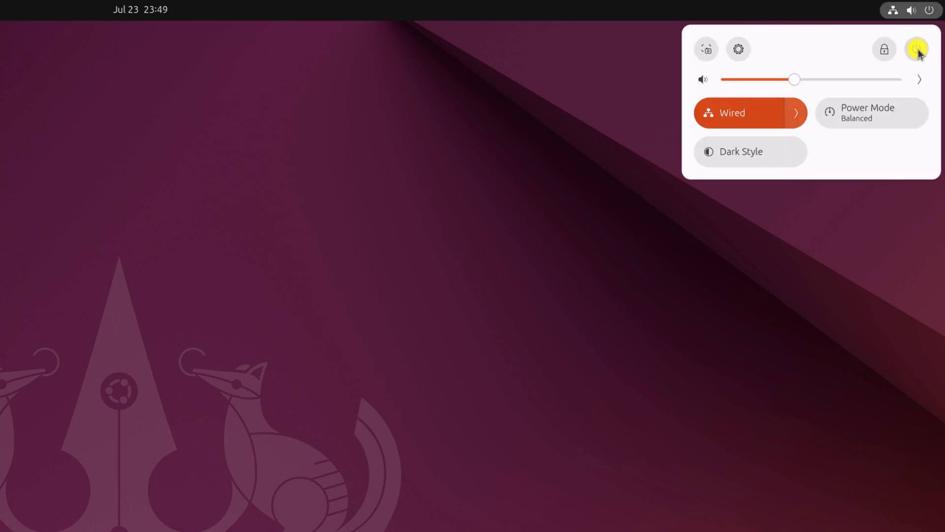
left_click(917, 49)
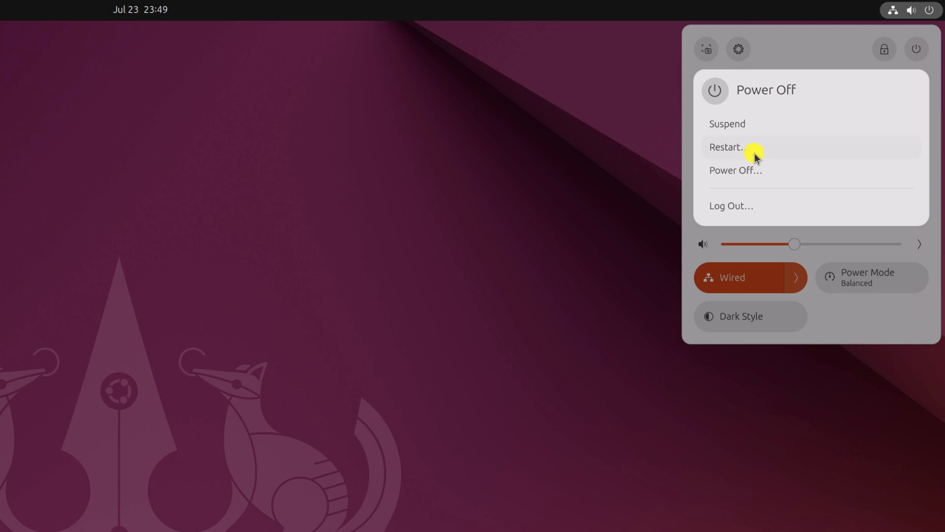